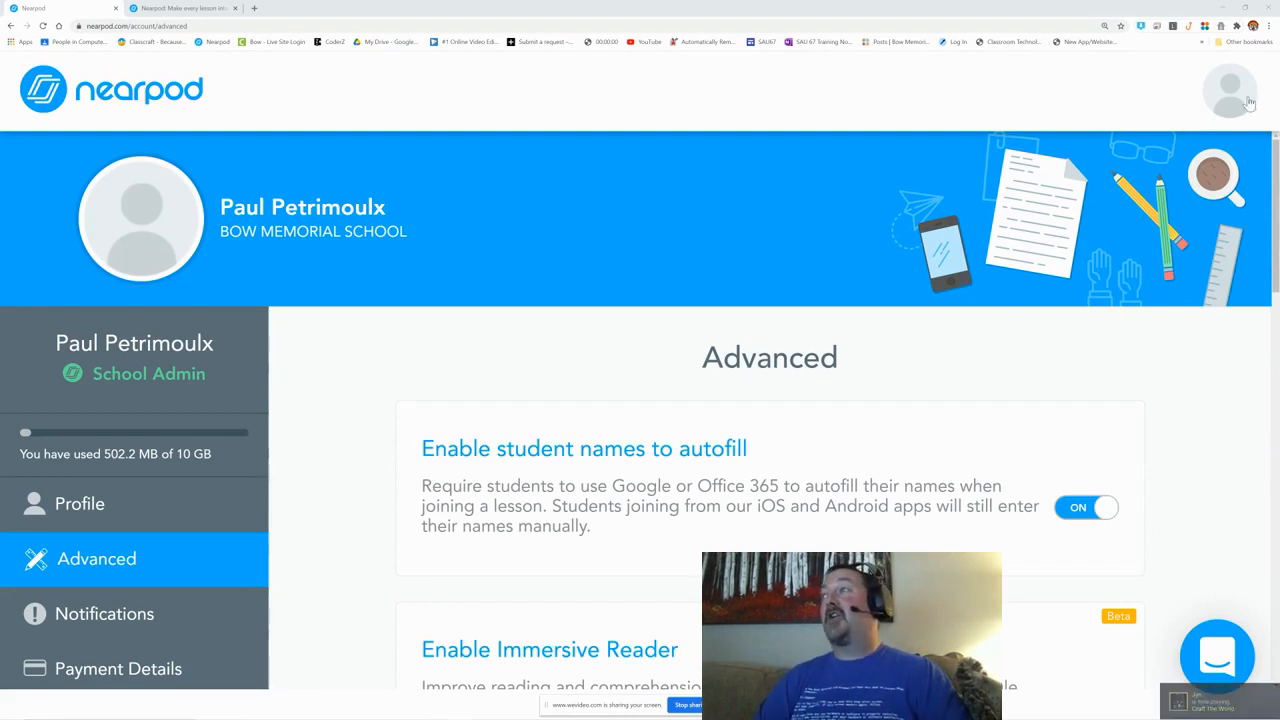
pyautogui.moveTo(736, 196)
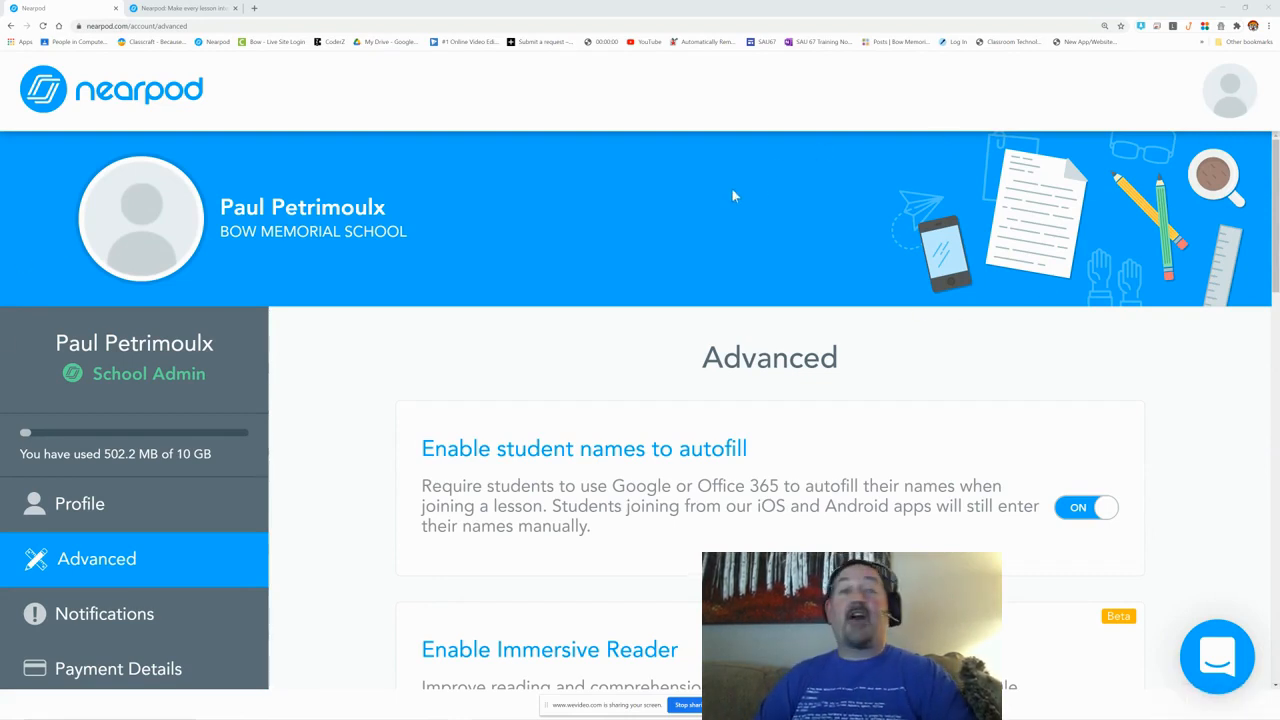
# - Launch the 5th Grade library lesson in Live Participation and copy its join code TYHQI
pyautogui.click(1228, 90)
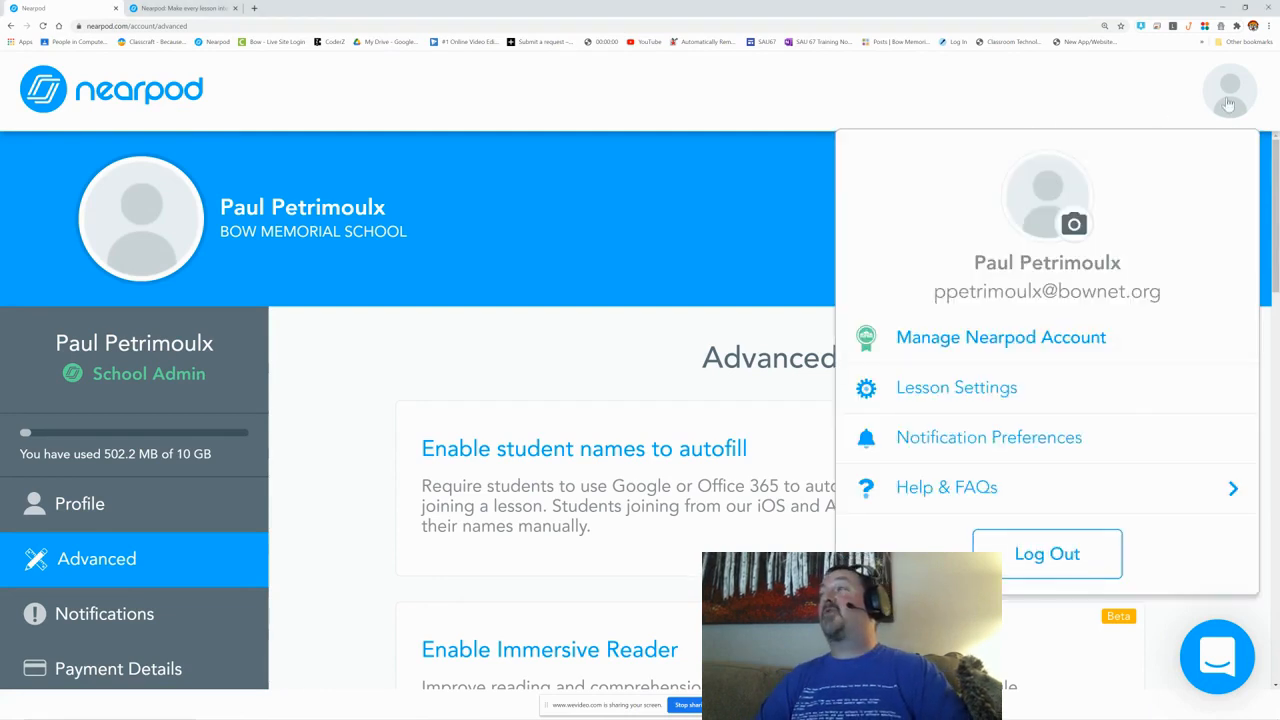
pyautogui.moveTo(1224, 84)
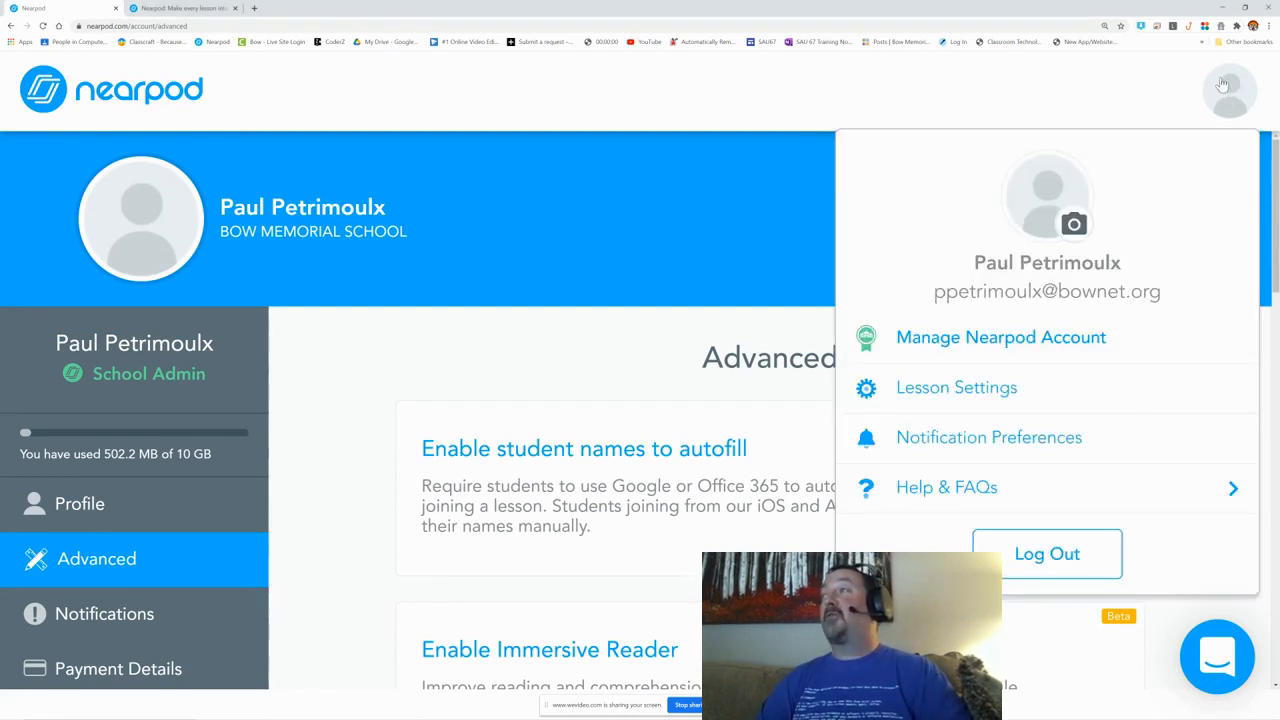
pyautogui.moveTo(864, 288)
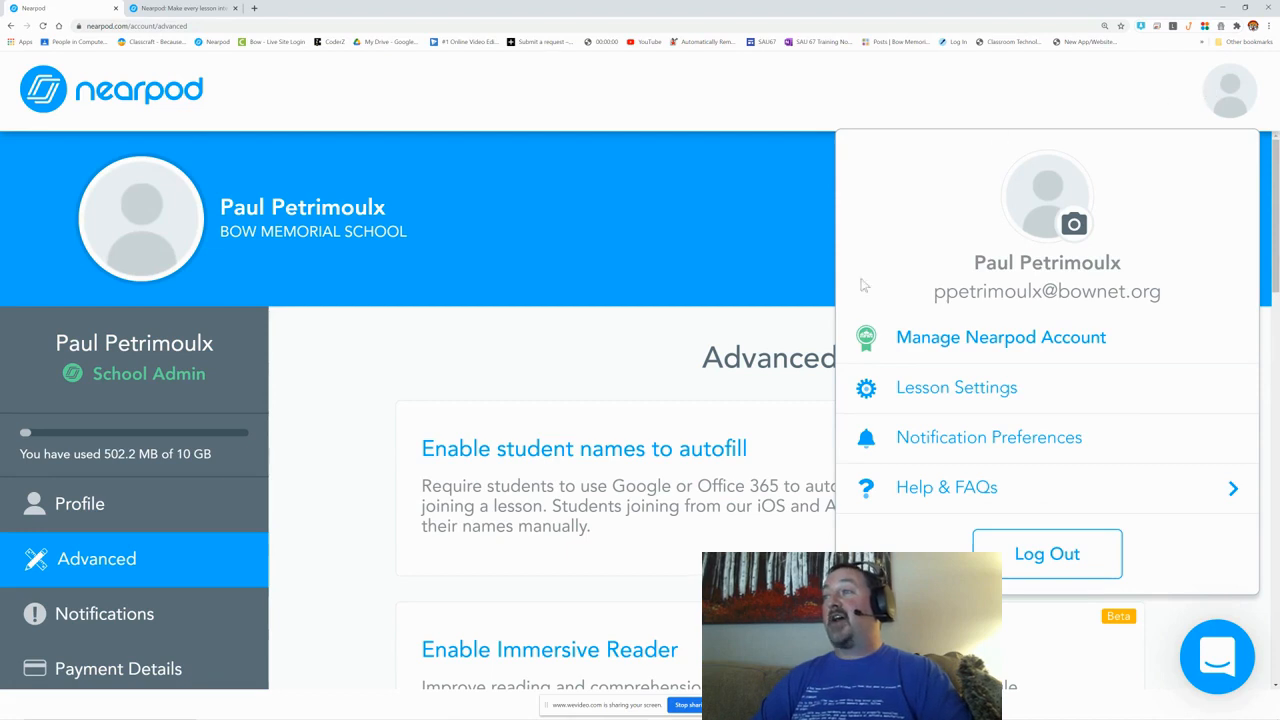
pyautogui.moveTo(944, 398)
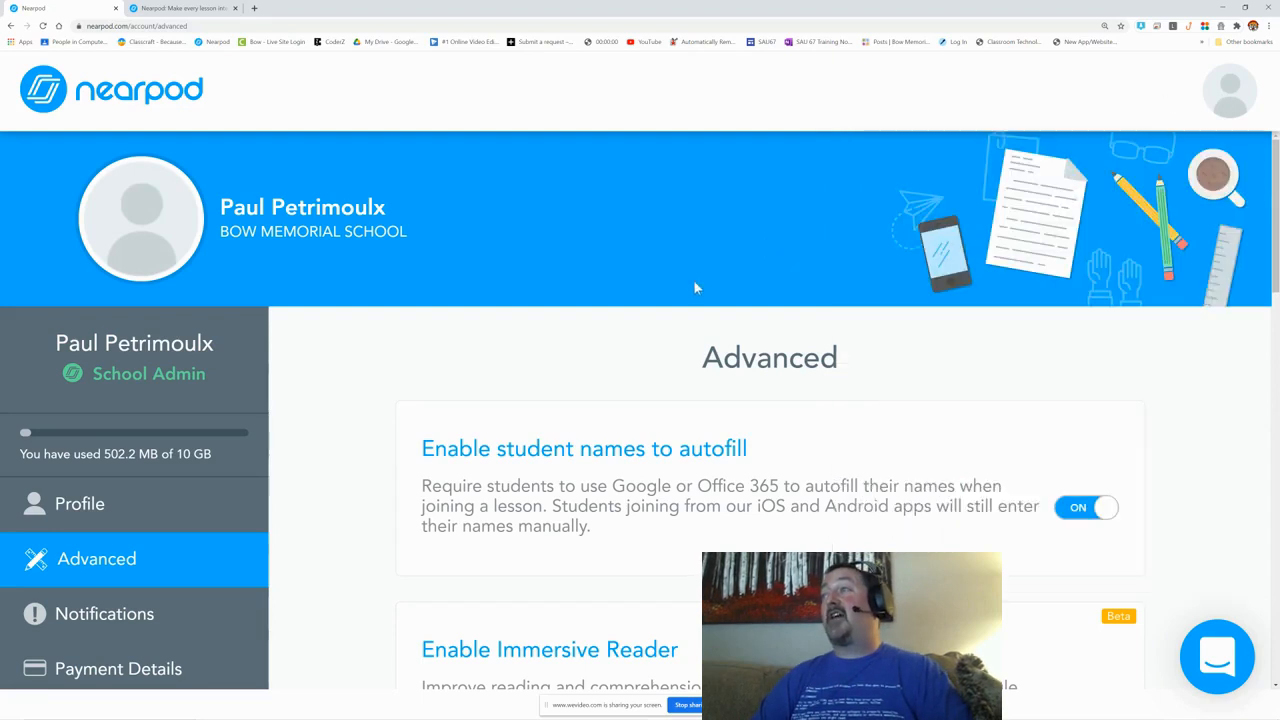
pyautogui.moveTo(1004, 528)
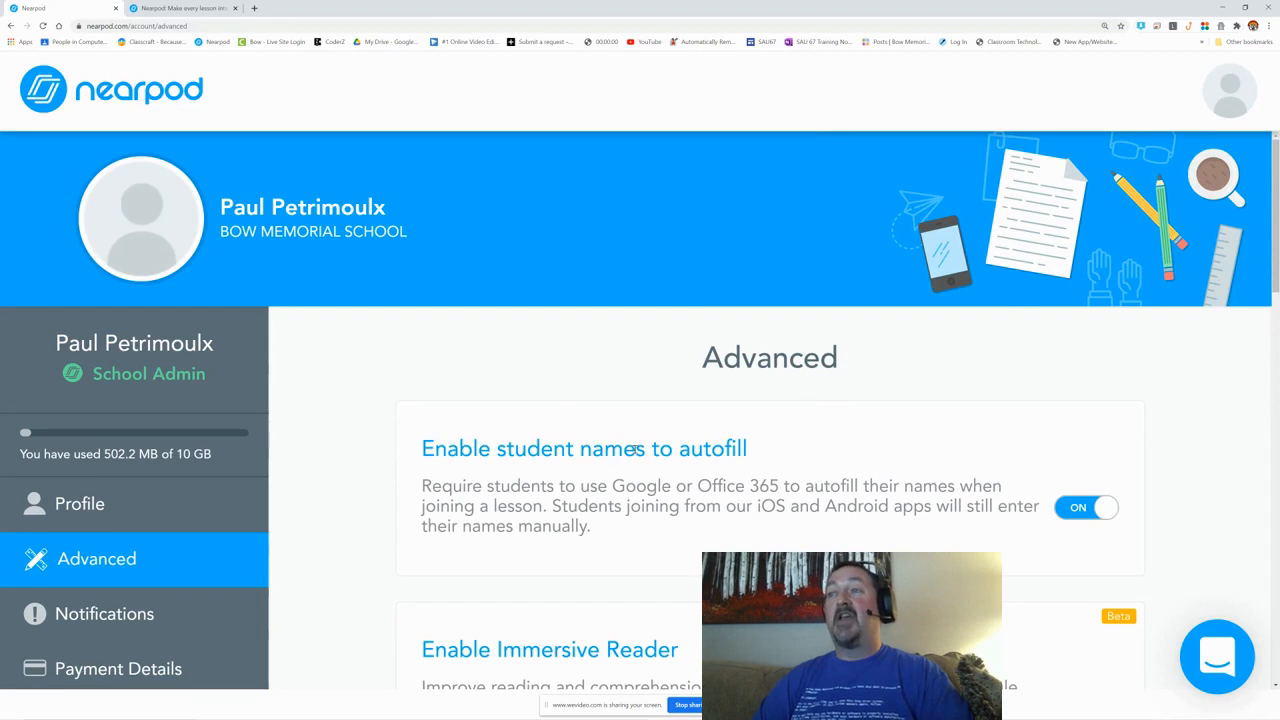
pyautogui.moveTo(984, 454)
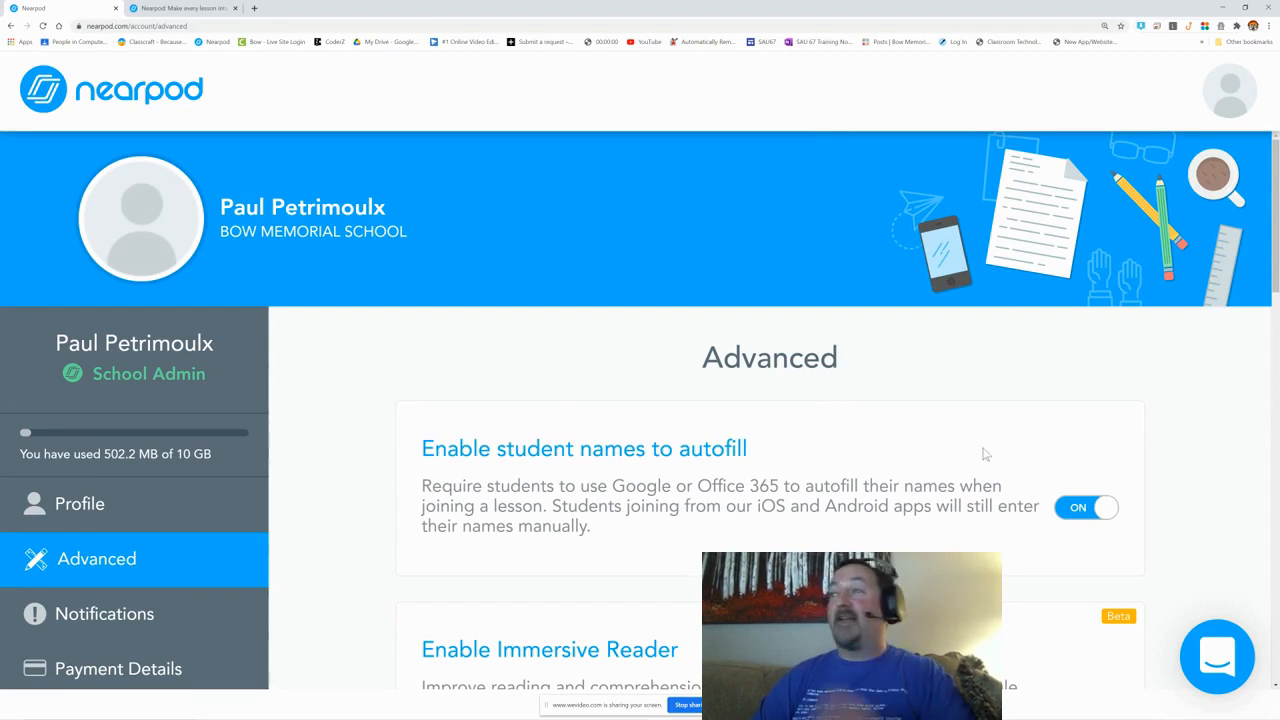
pyautogui.moveTo(1050, 486)
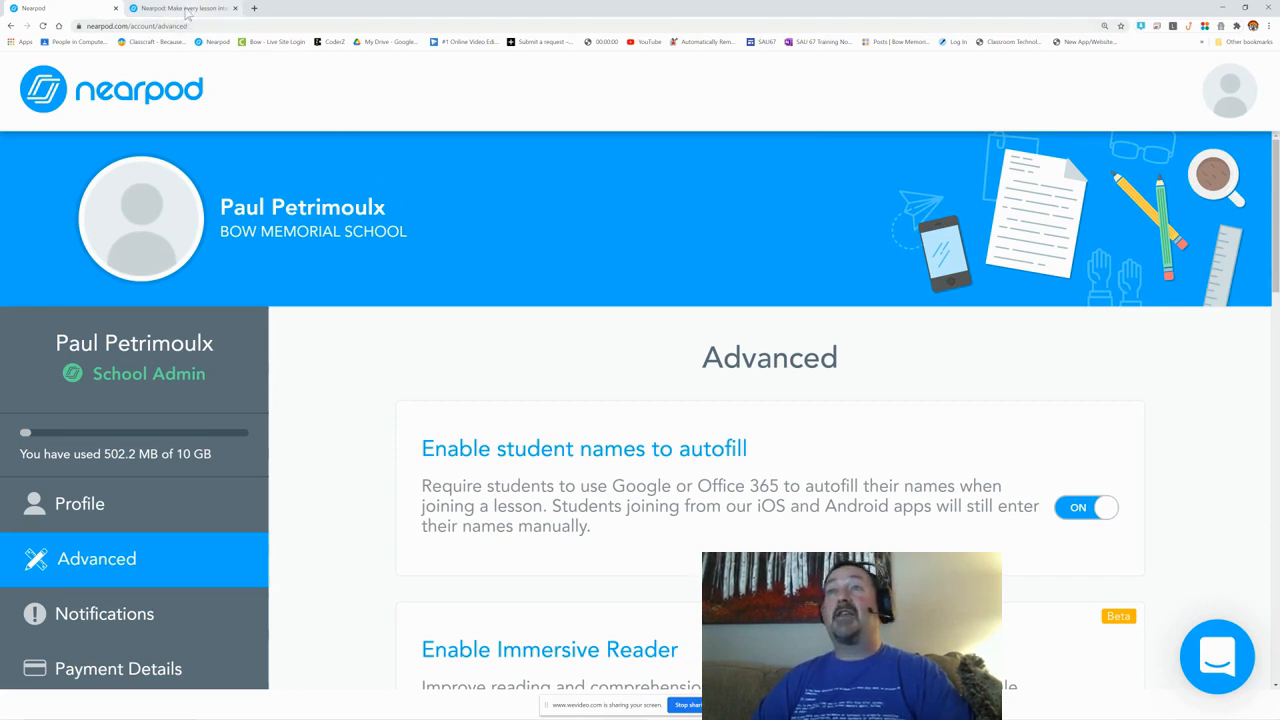
pyautogui.click(30, 8)
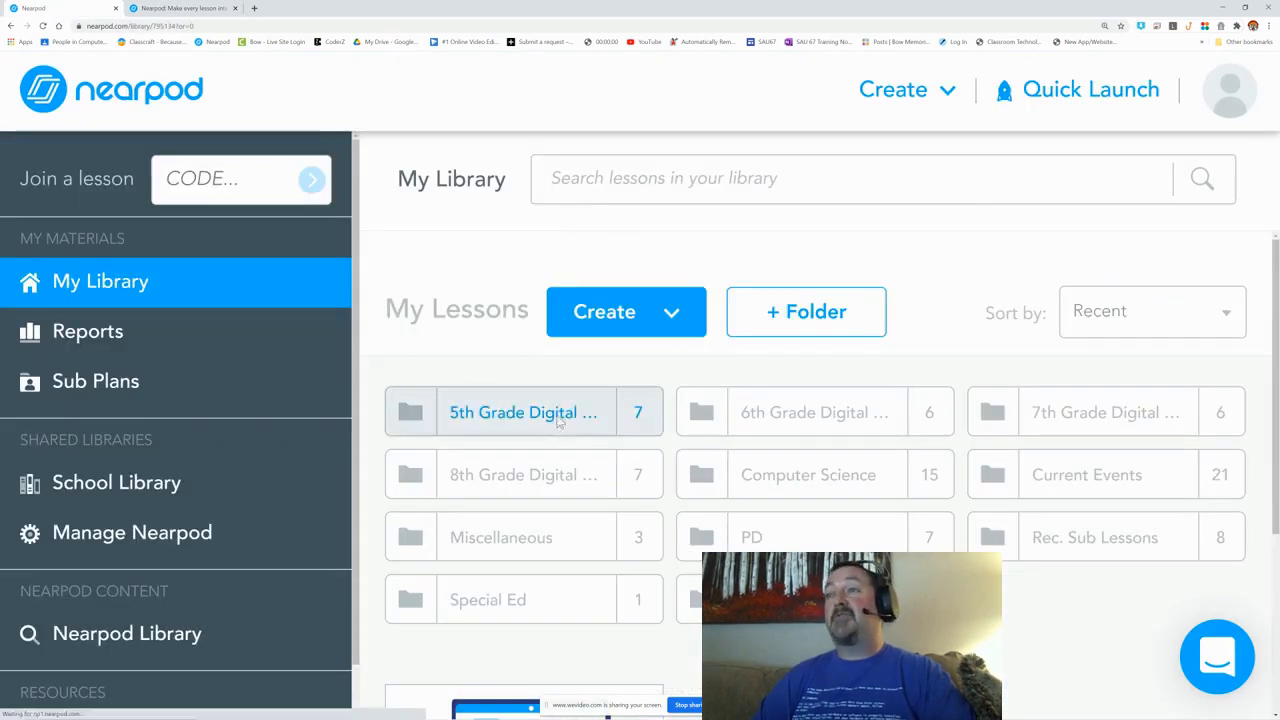
pyautogui.click(524, 412)
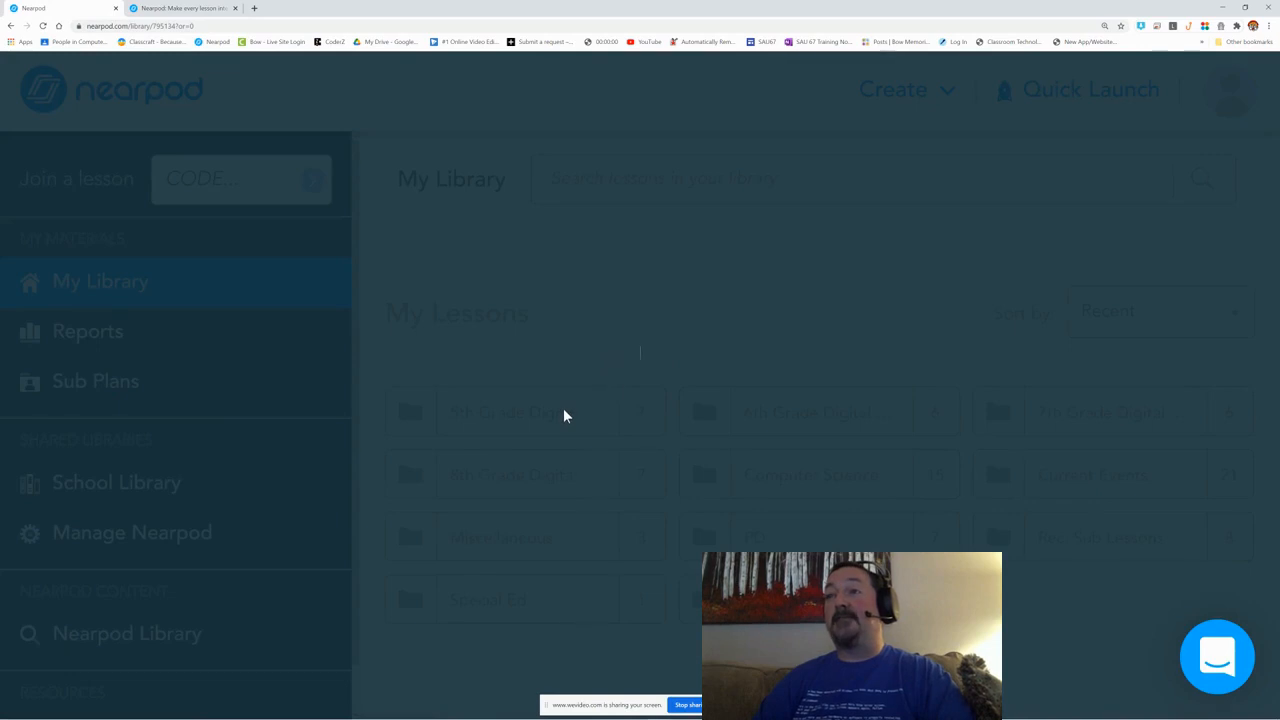
pyautogui.click(520, 412)
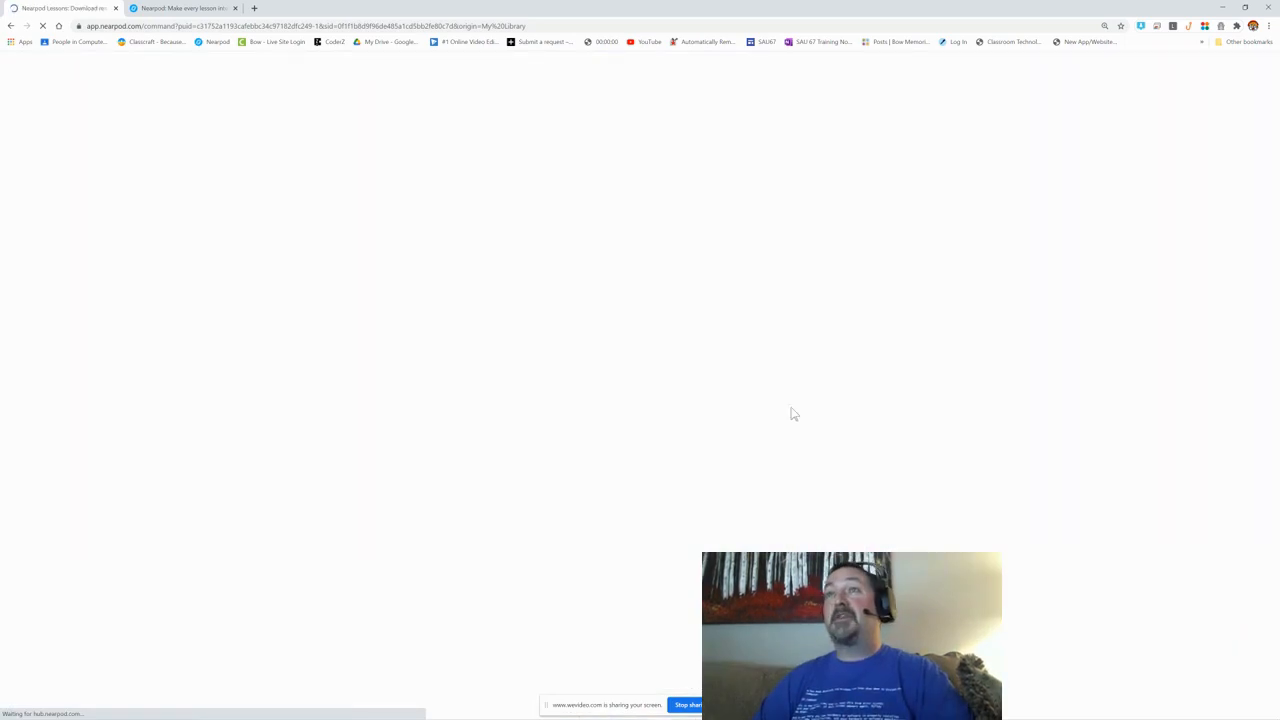
pyautogui.moveTo(524, 384)
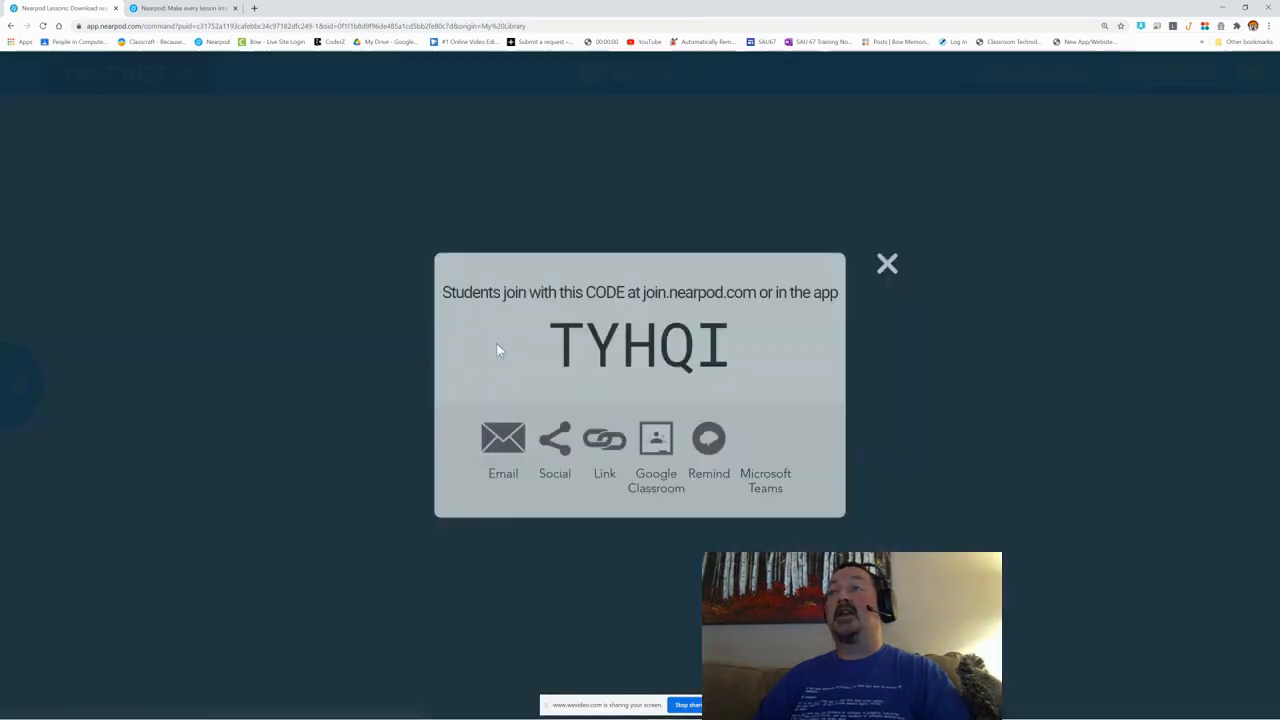
pyautogui.doubleClick(640, 344)
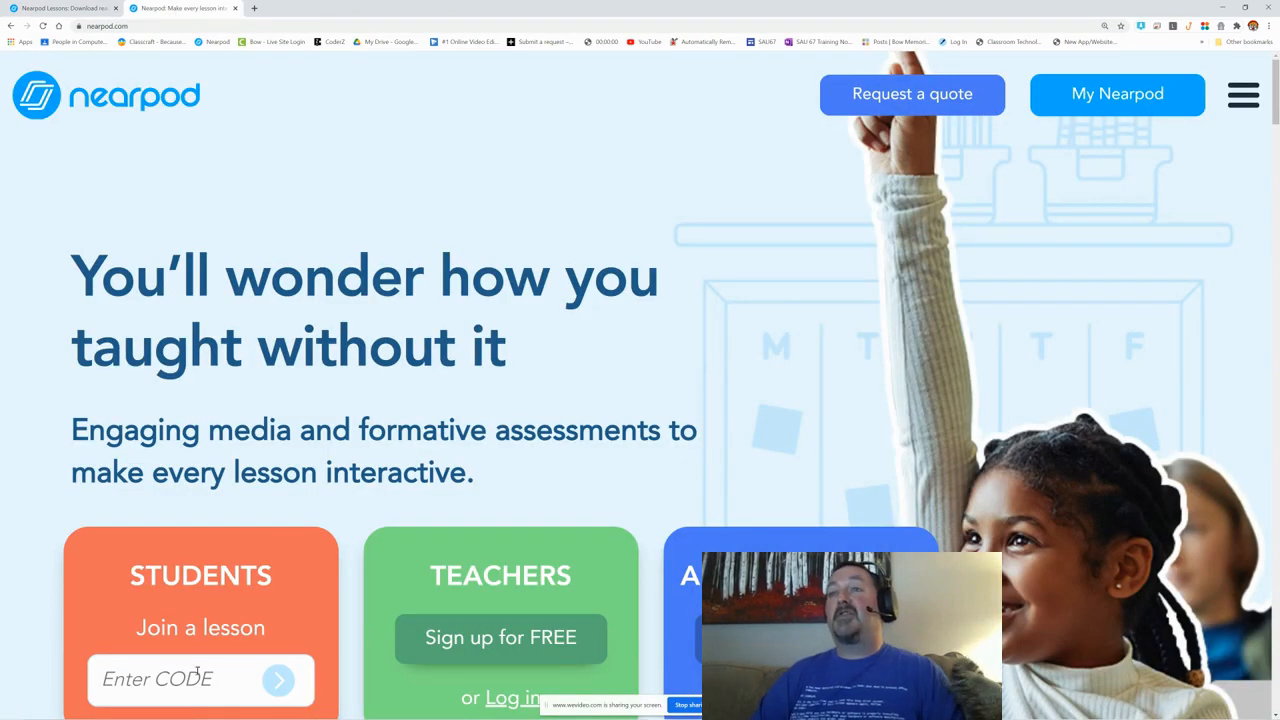
# - Join with code TYHQI and choose Google login to grab the student's name
pyautogui.write('TYHQI')
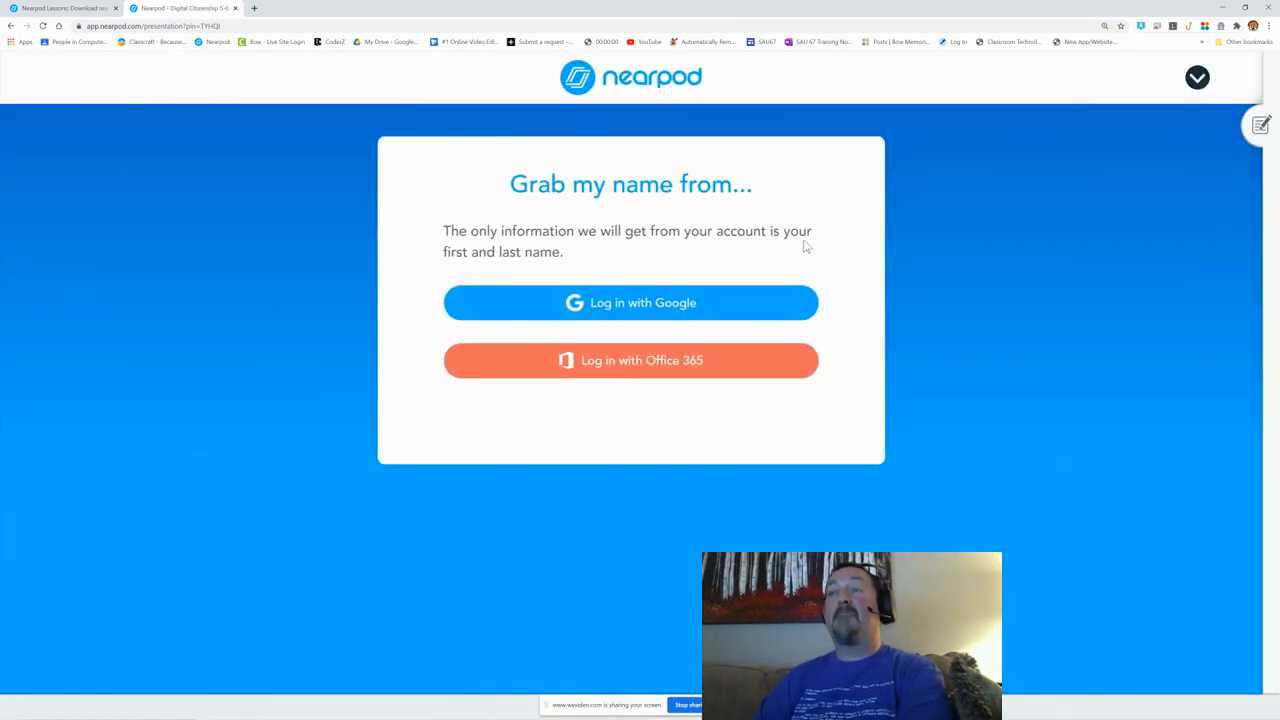
pyautogui.moveTo(790, 248)
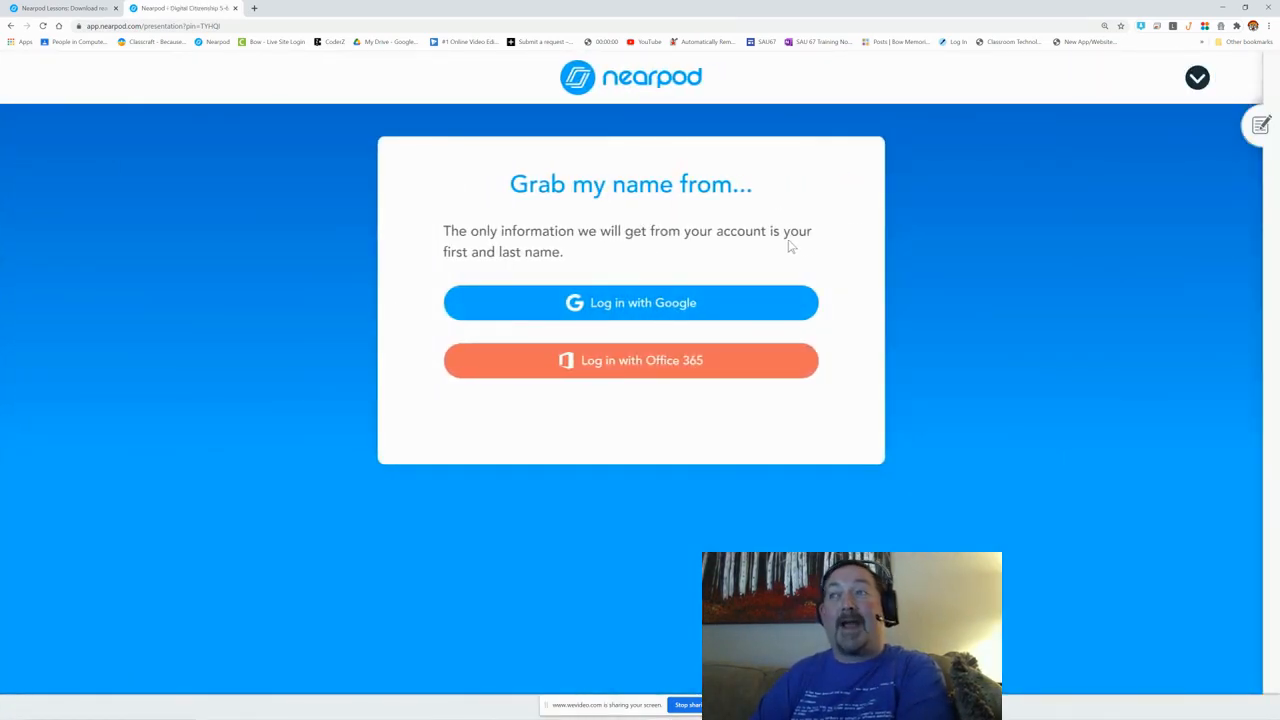
pyautogui.moveTo(652, 308)
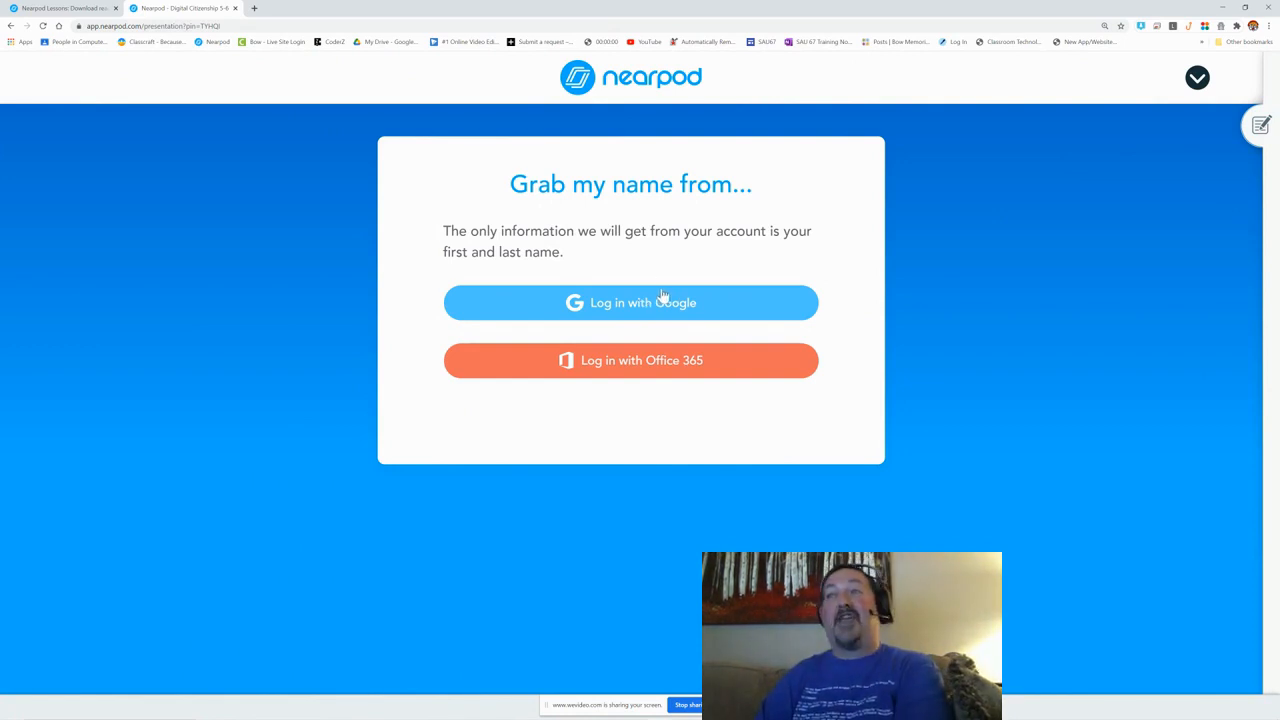
pyautogui.moveTo(628, 308)
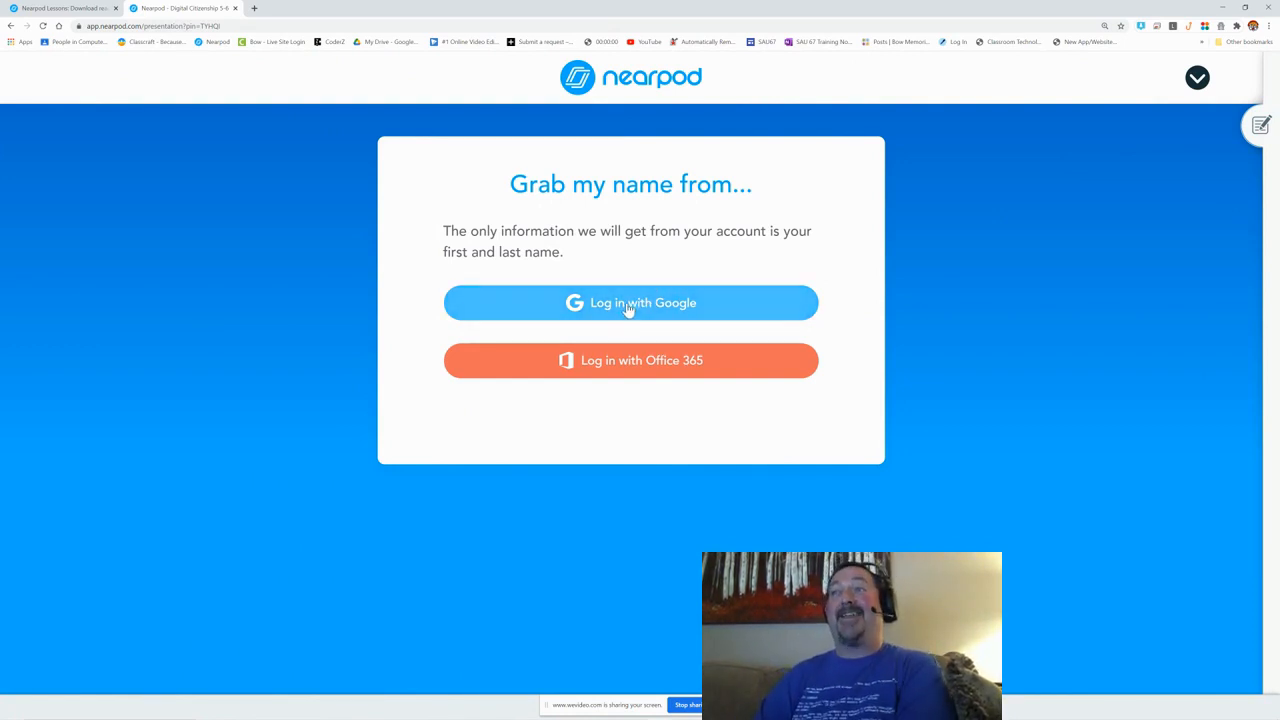
pyautogui.click(630, 302)
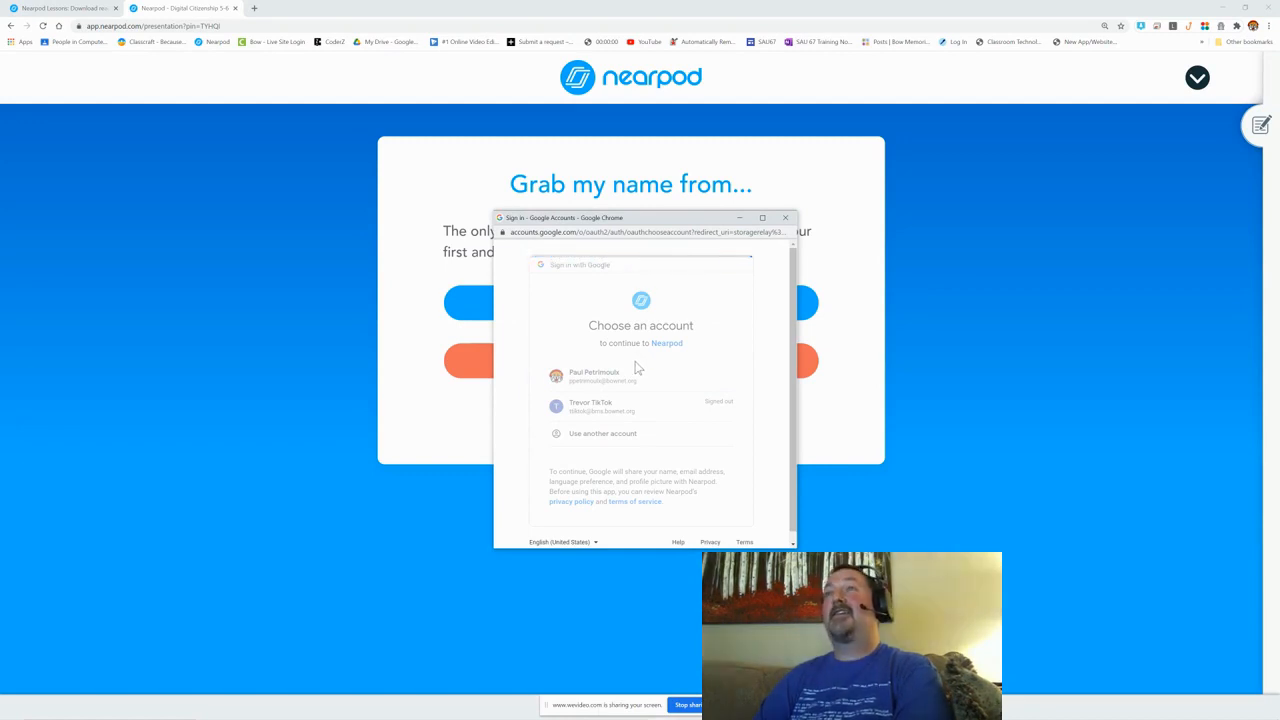
# - Select the Google account and confirm the name so the student enters the Reading News Online lesson
pyautogui.click(594, 376)
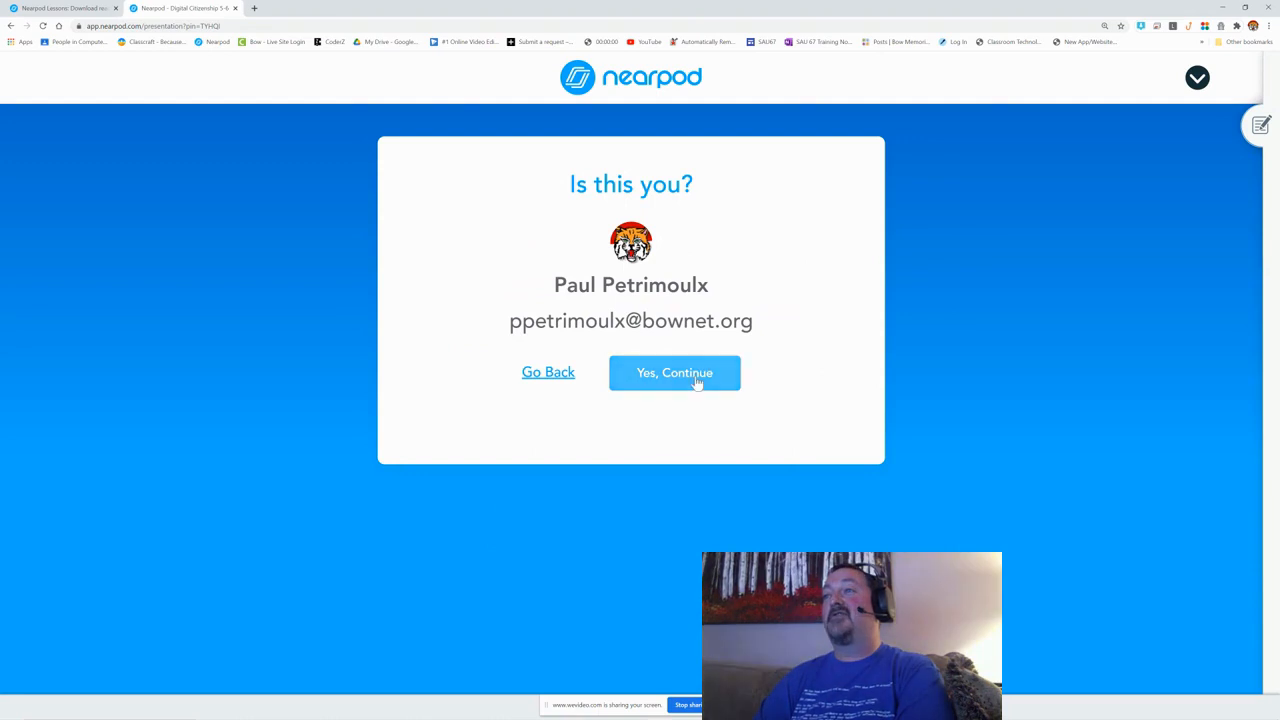
pyautogui.click(674, 374)
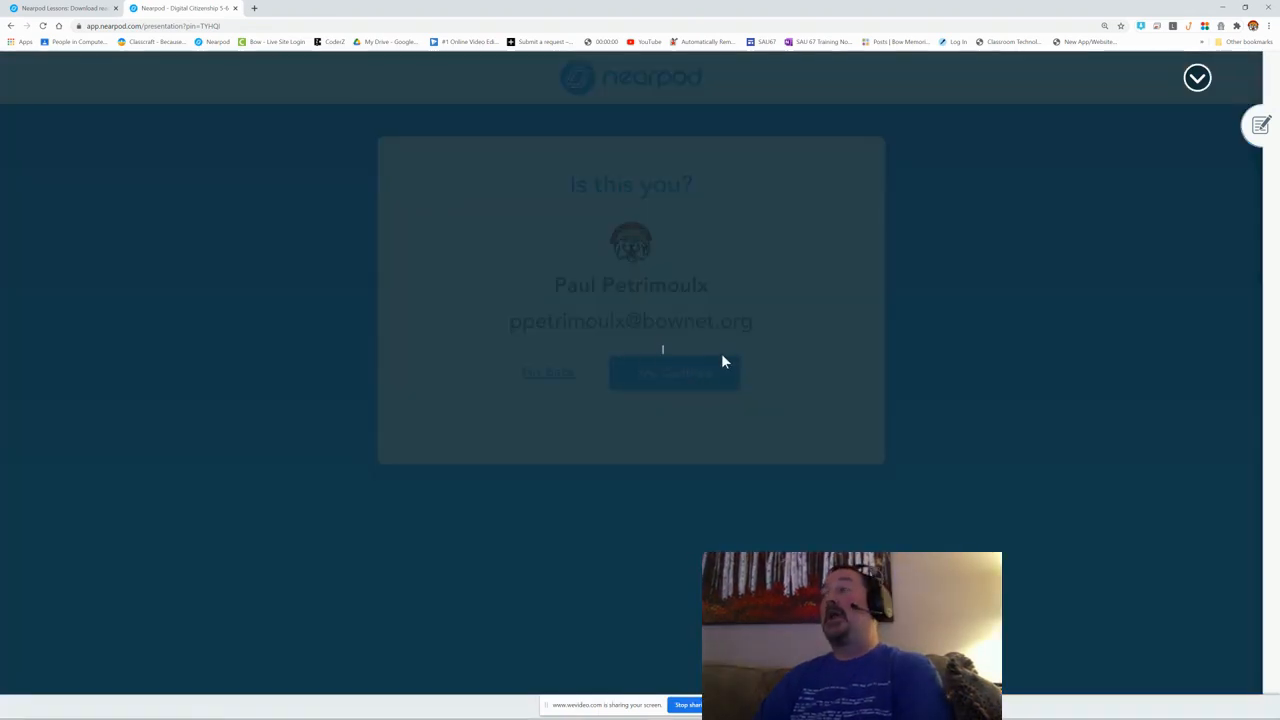
pyautogui.click(672, 372)
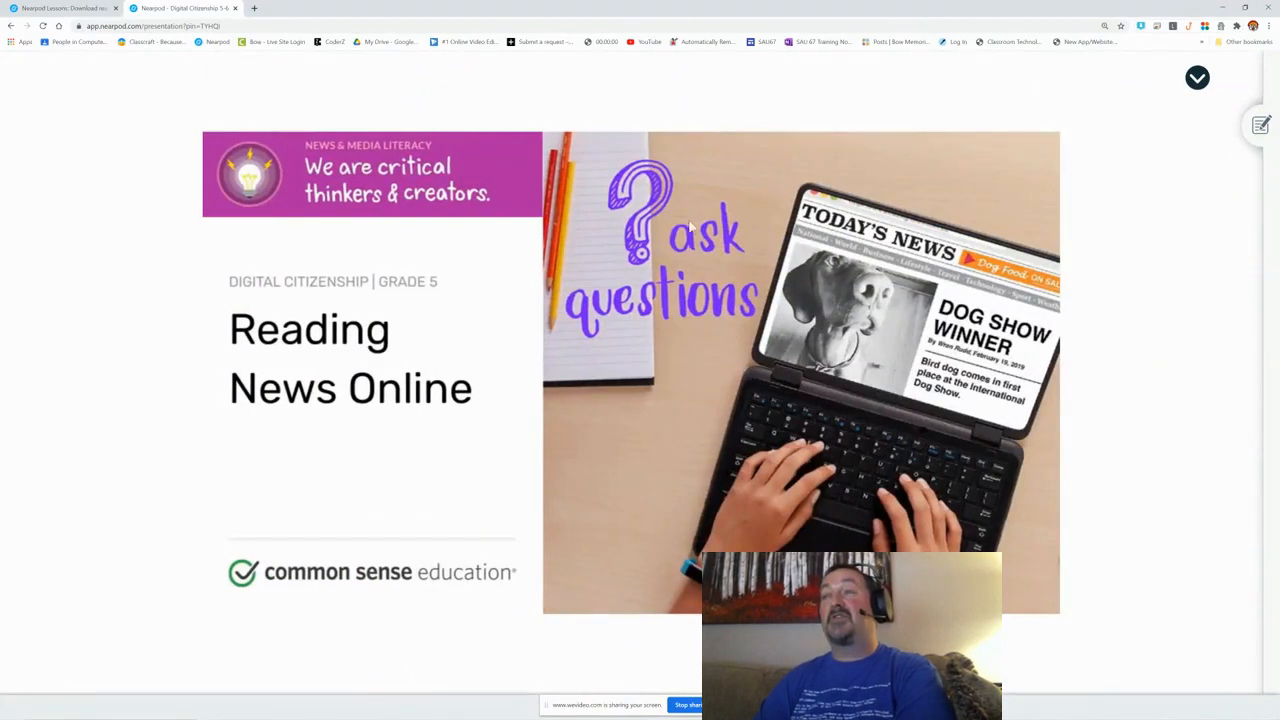
pyautogui.moveTo(260, 236)
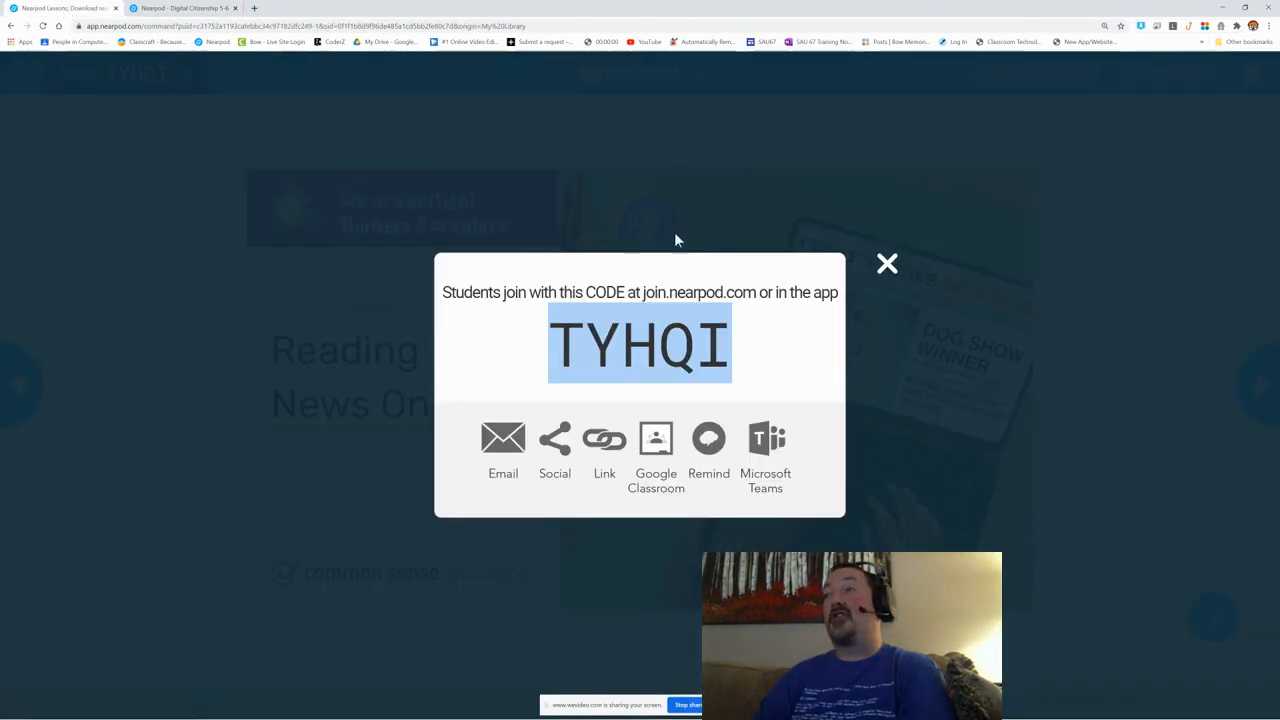
# - Dismiss the join-code window and view the Student List showing the autofilled Google name
pyautogui.click(886, 264)
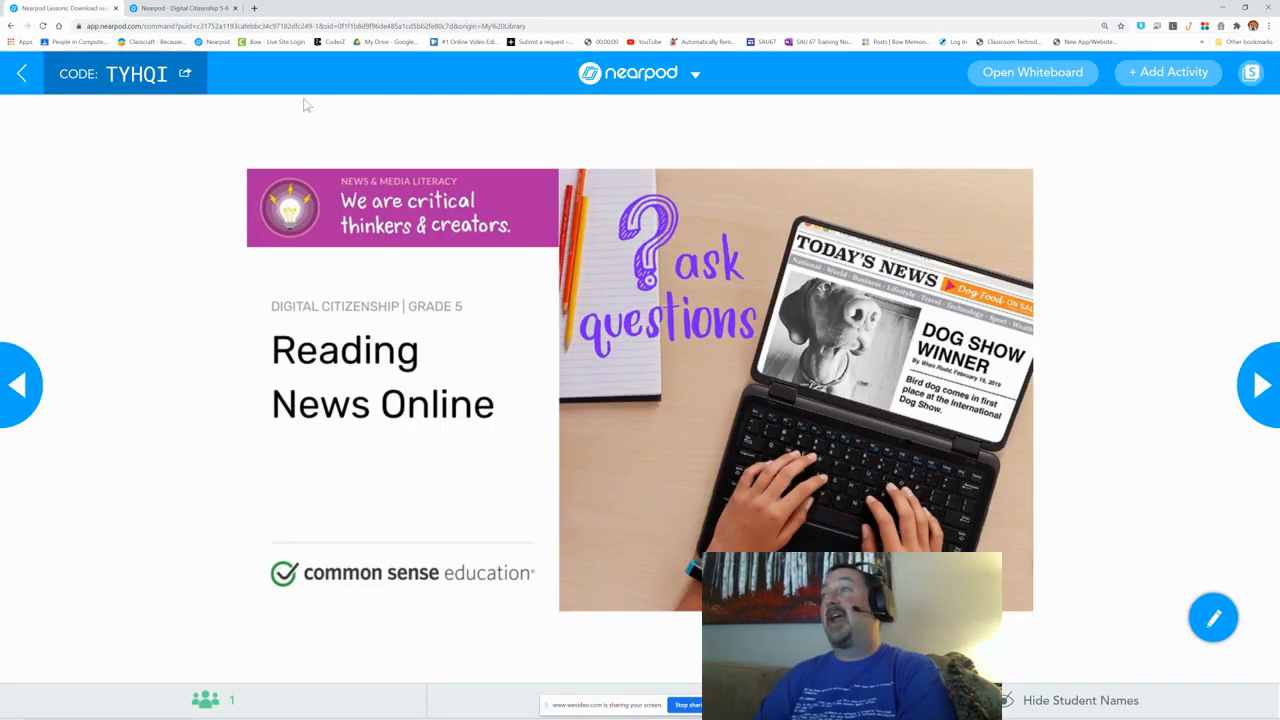
pyautogui.click(208, 698)
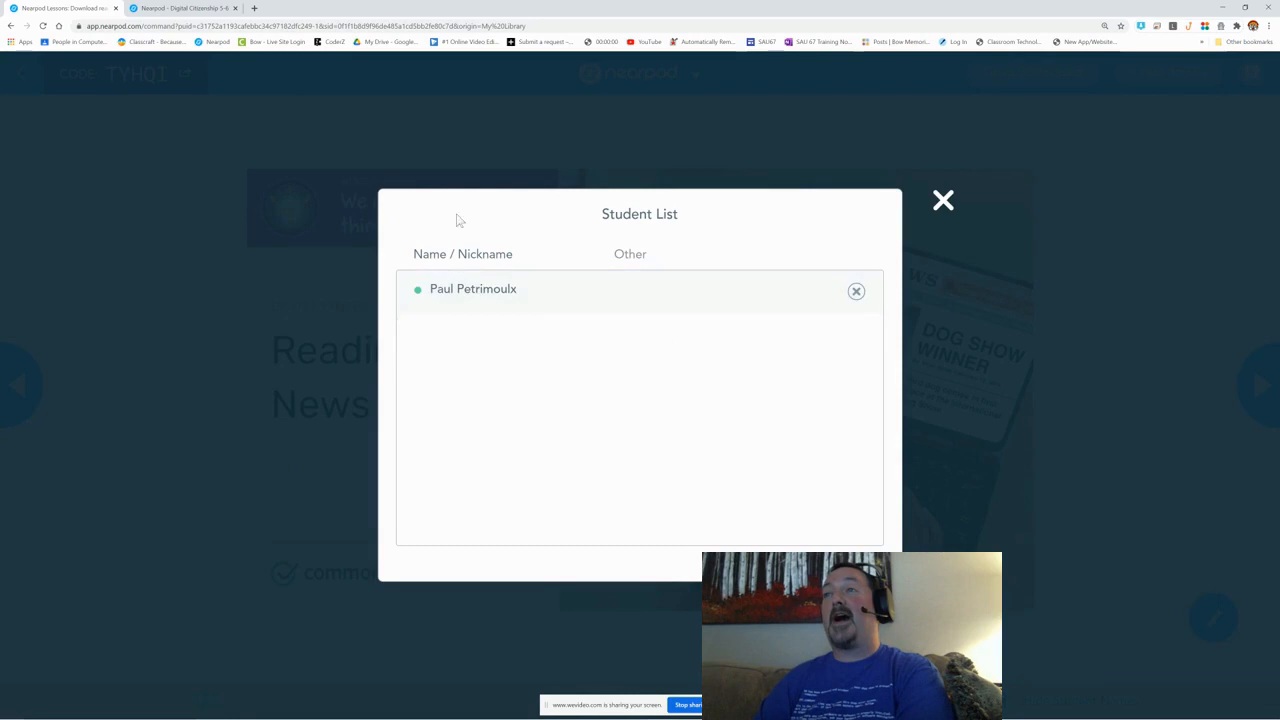
pyautogui.moveTo(464, 224)
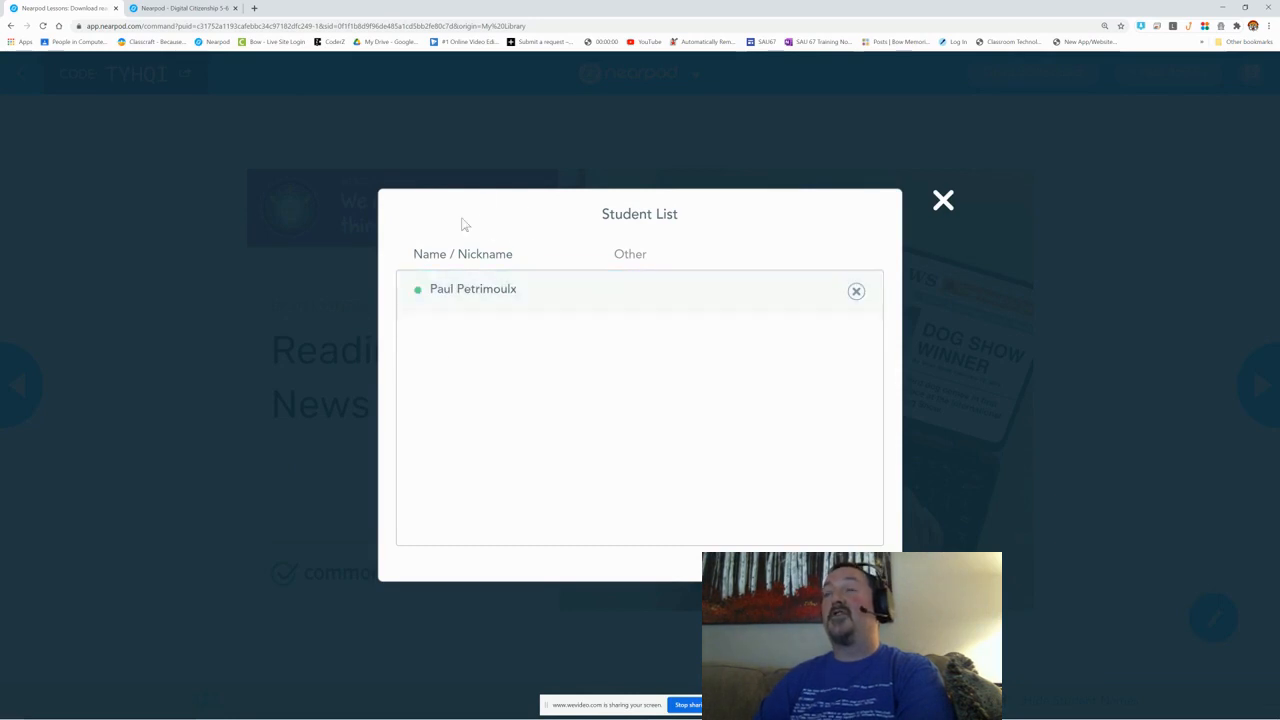
# - Close the Student List, reopen it to check the connected student, and close it again
pyautogui.click(942, 200)
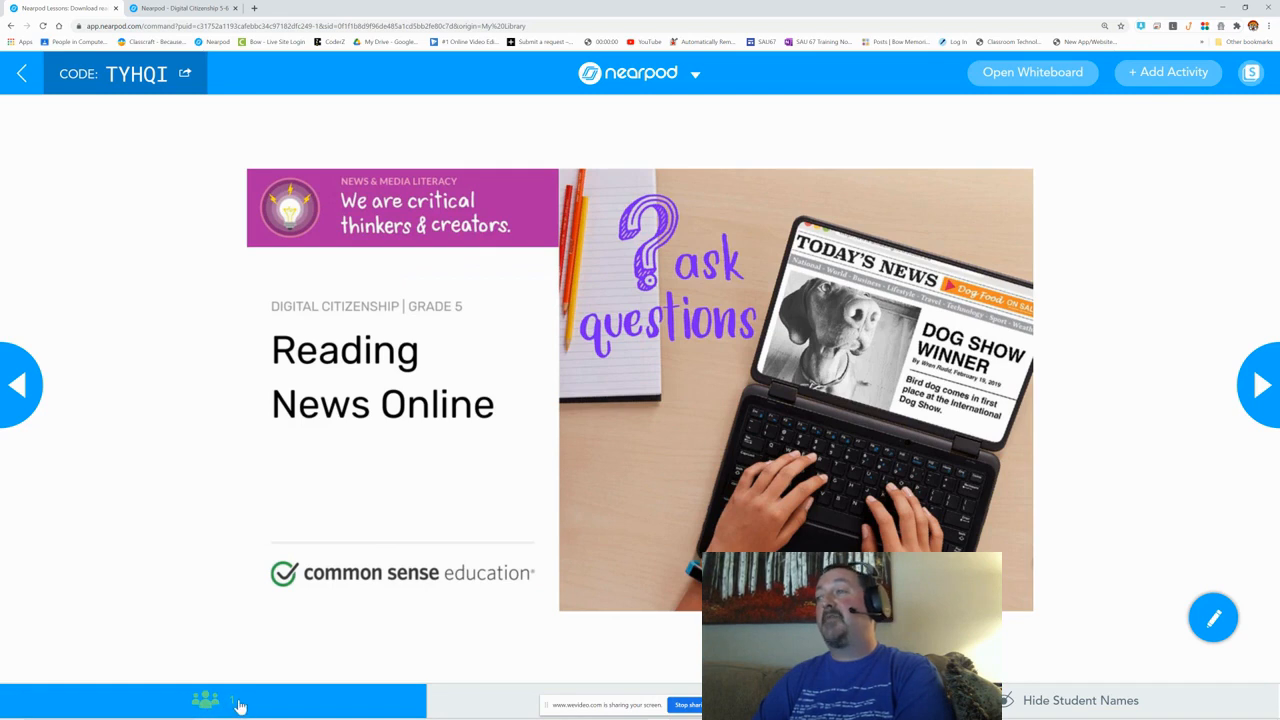
pyautogui.click(208, 700)
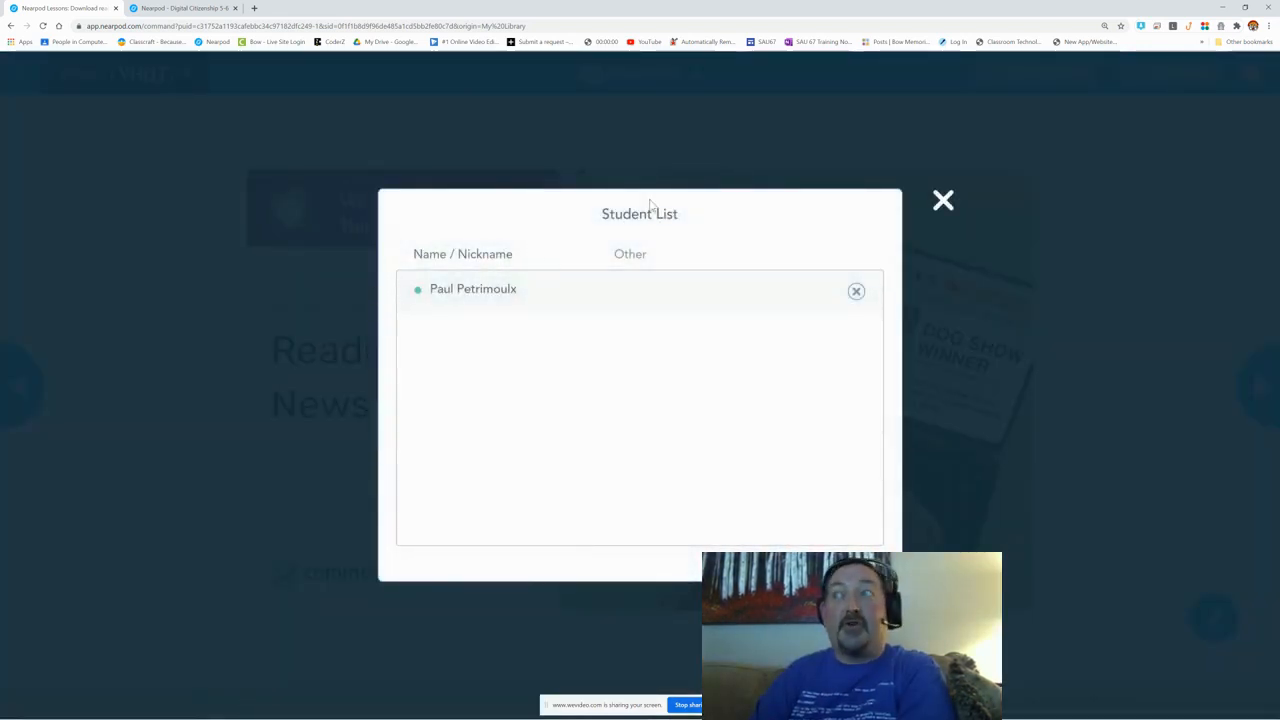
pyautogui.click(942, 200)
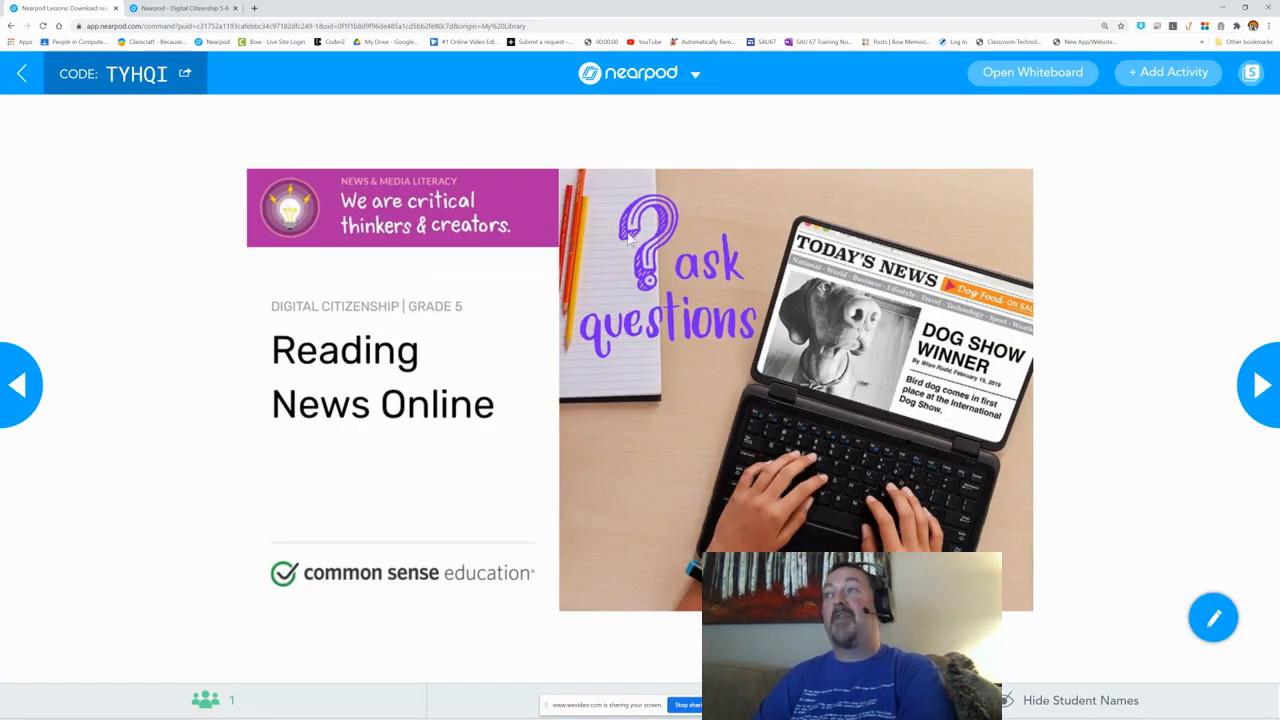
pyautogui.moveTo(528, 168)
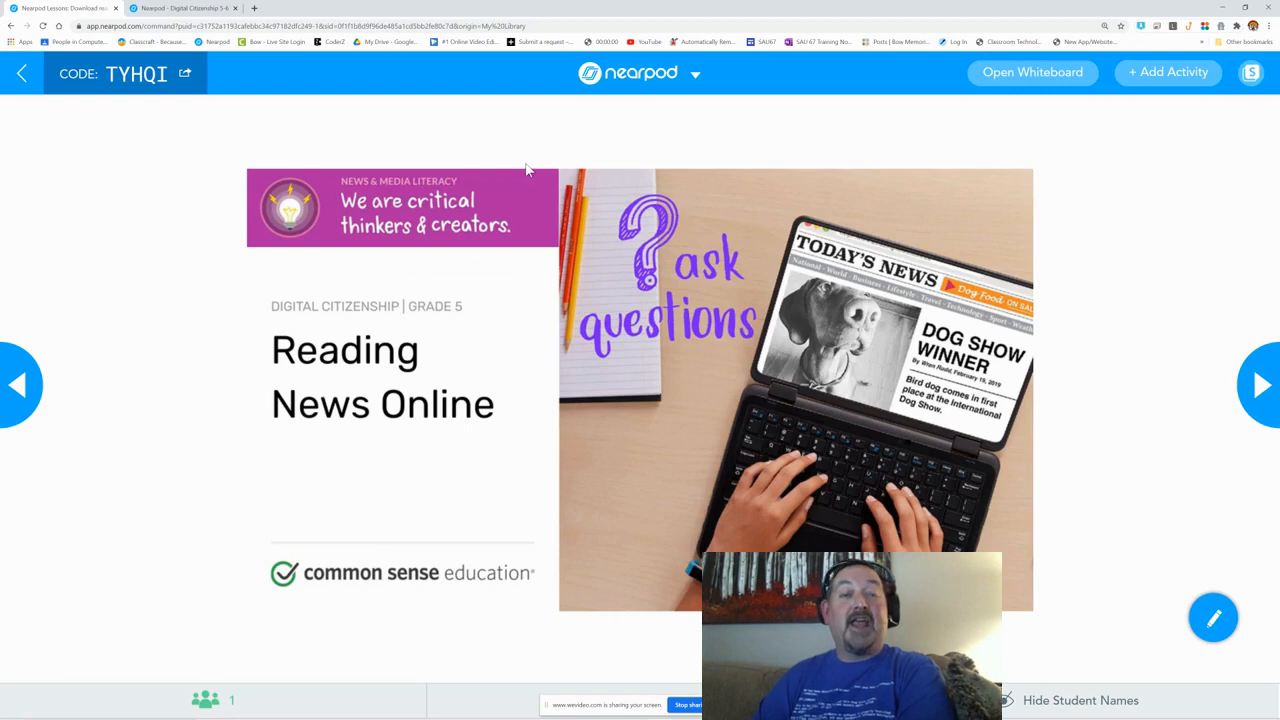